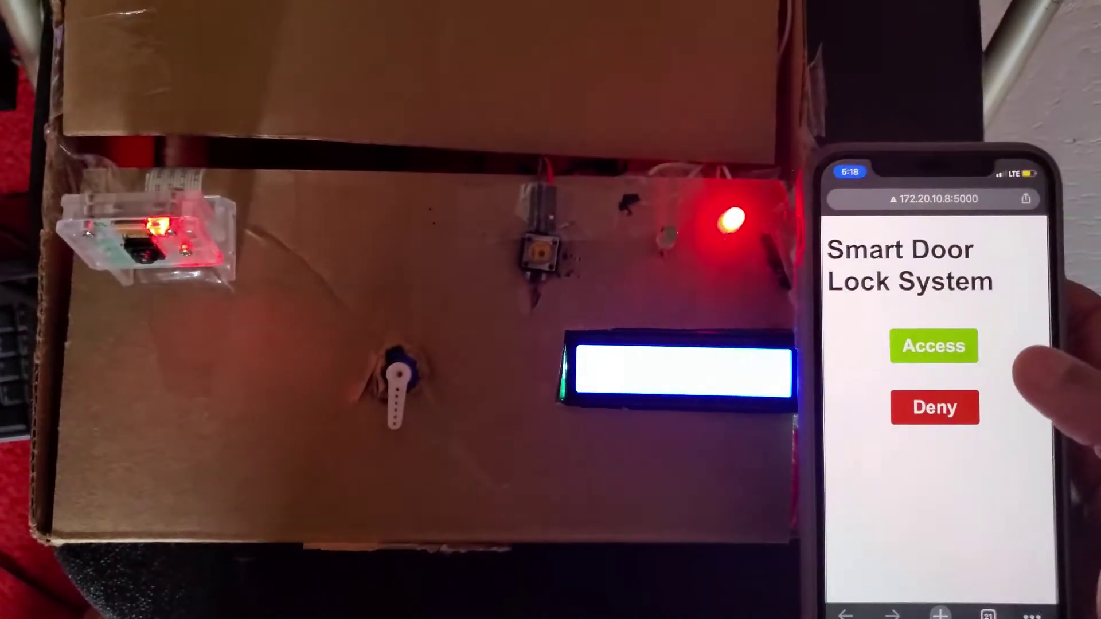
Tap Access on the Smart Door Lock page so the LCD reads Access Allowed with green LED.
{"action": "left_click", "coordinate": [933, 345]}
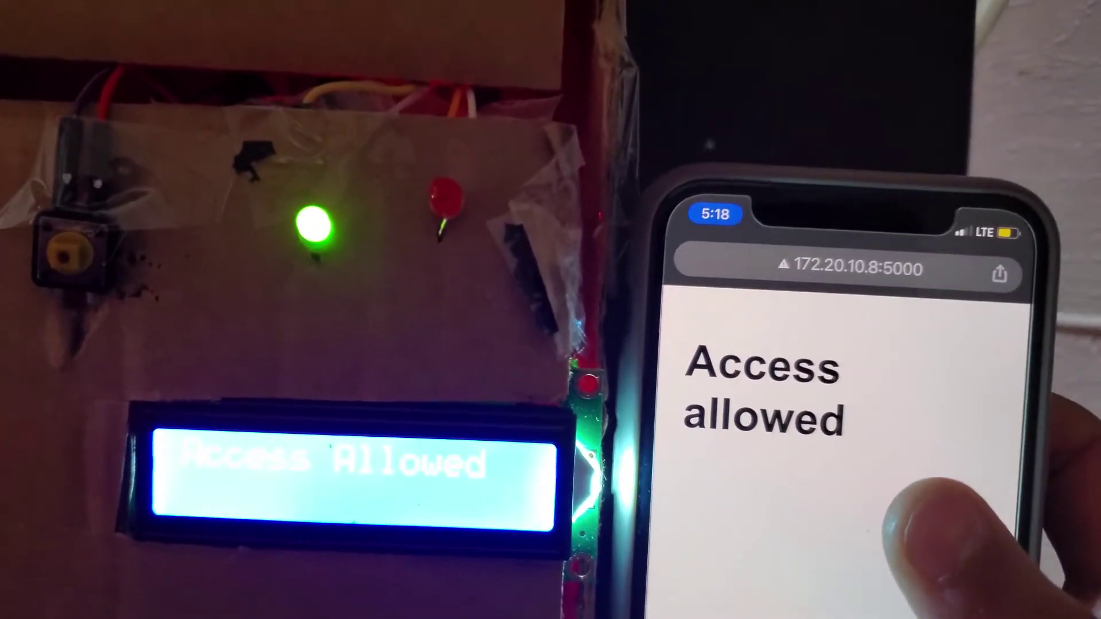